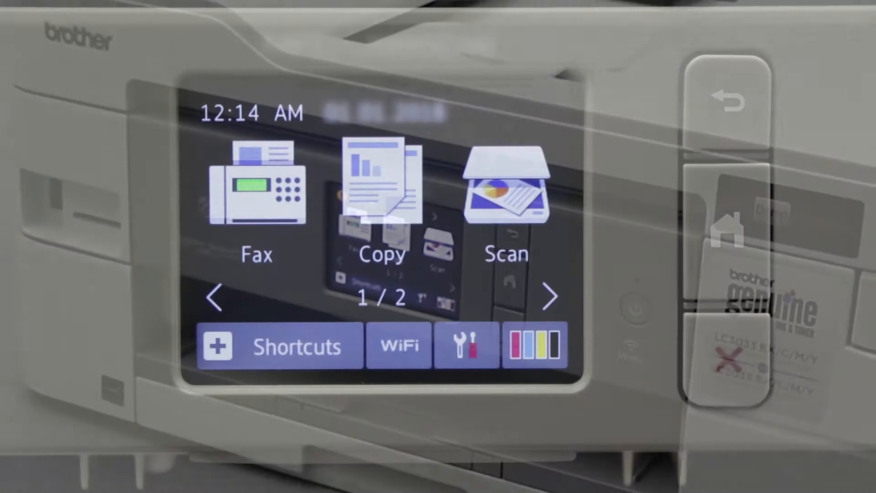
# Step: Start wireless setup from the printer home screen's WiFi button
pyautogui.click(398, 345)
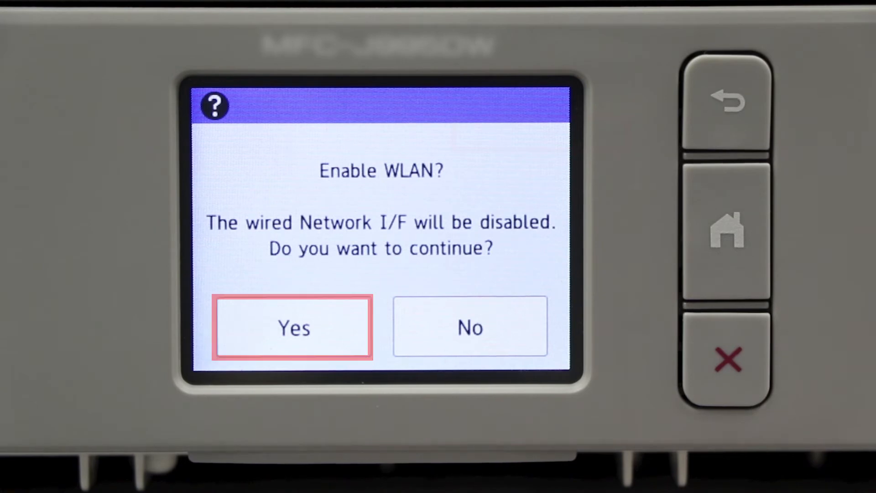
# Step: Enable WLAN in place of wired networking and choose router_name as the access point
pyautogui.click(293, 327)
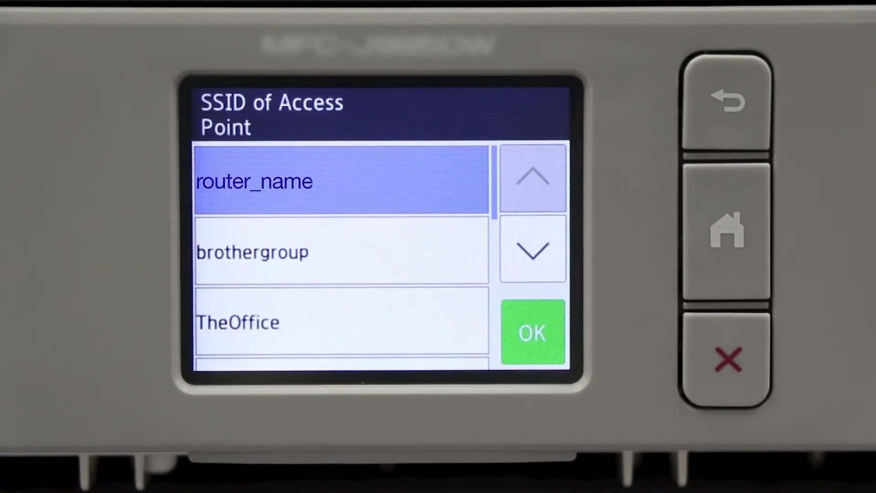
pyautogui.click(531, 332)
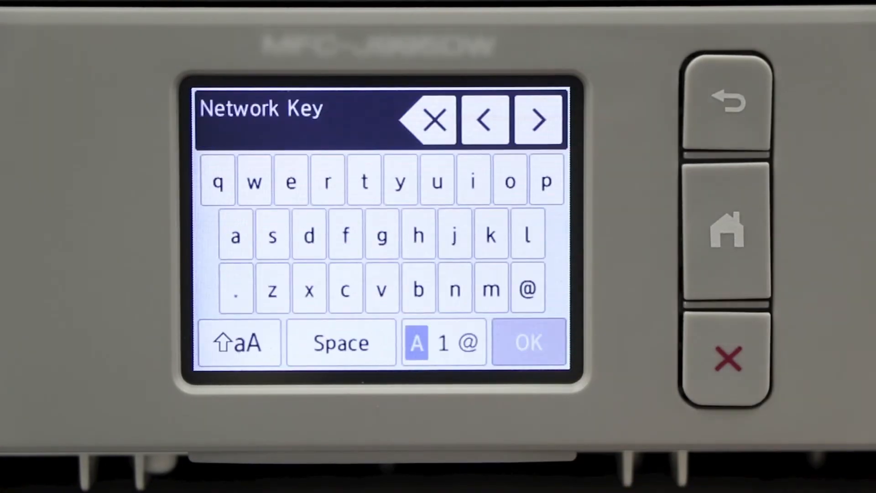
pyautogui.click(444, 341)
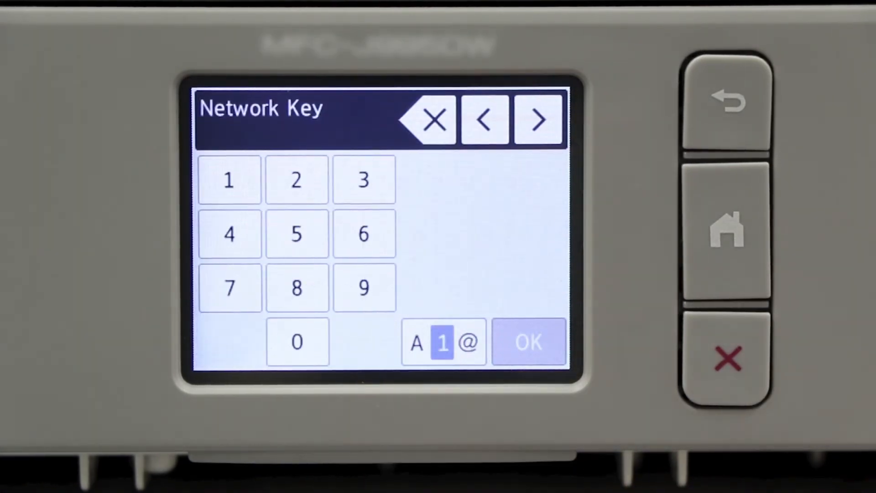
pyautogui.click(230, 288)
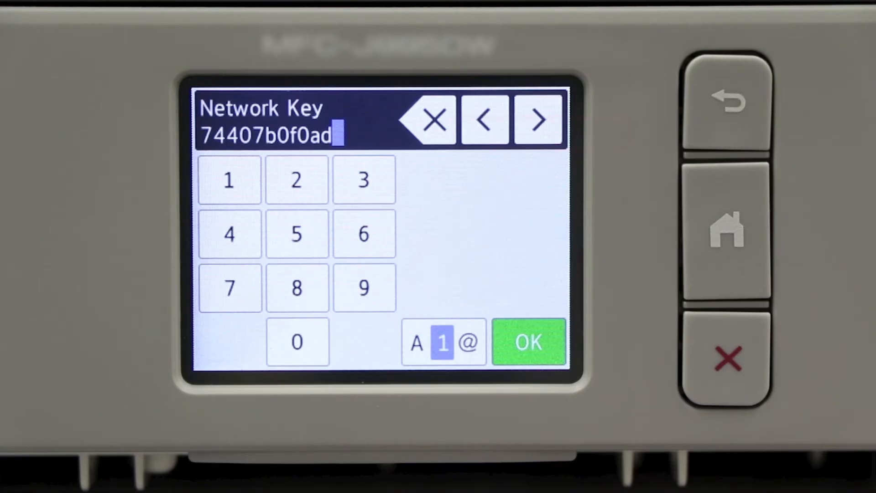
pyautogui.click(296, 180)
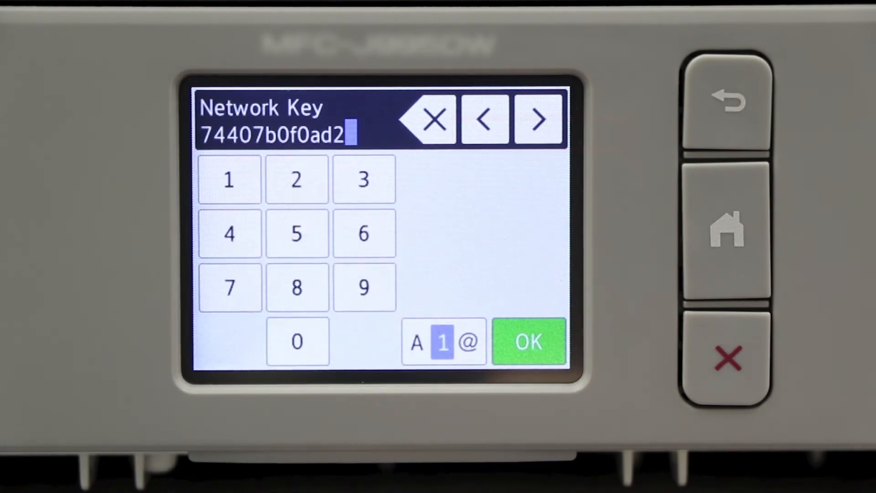
pyautogui.click(298, 342)
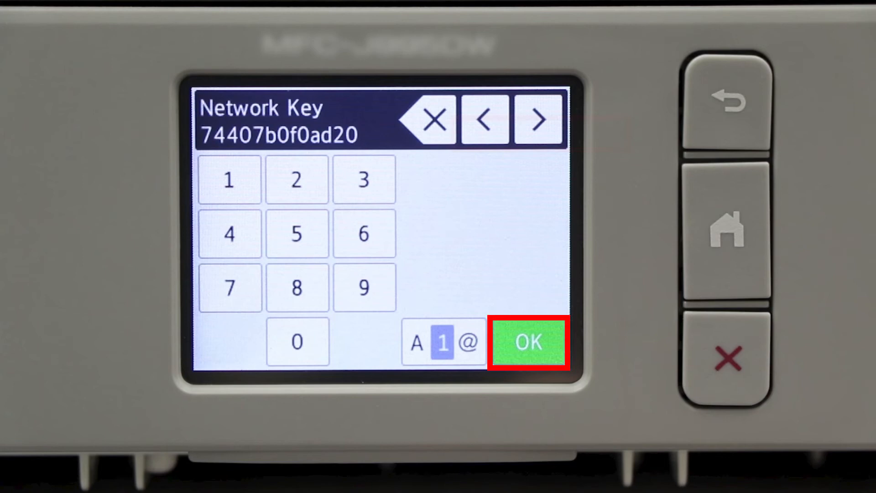
pyautogui.click(528, 342)
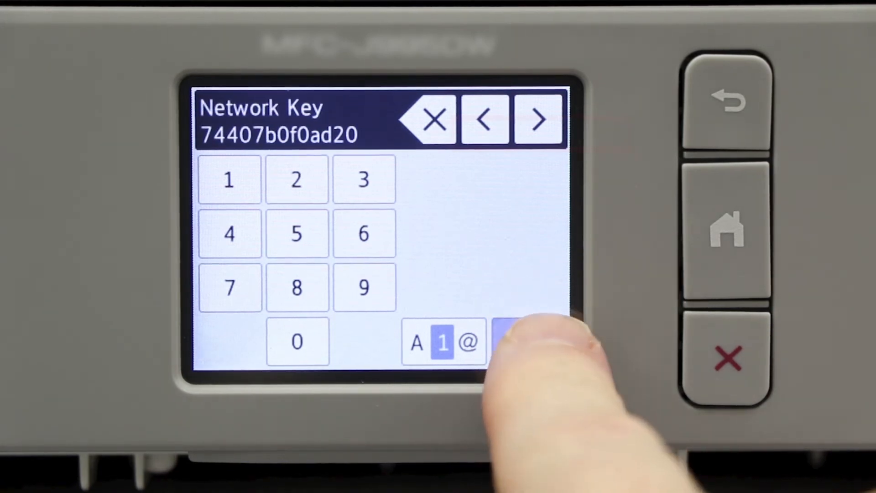
pyautogui.click(506, 341)
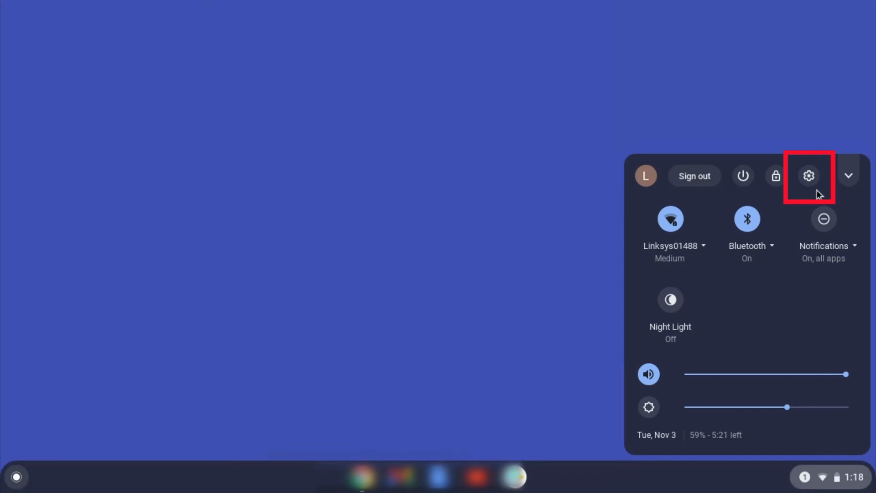
# Step: Open Chrome OS Settings from the status tray and expand the Advanced categories
pyautogui.click(809, 175)
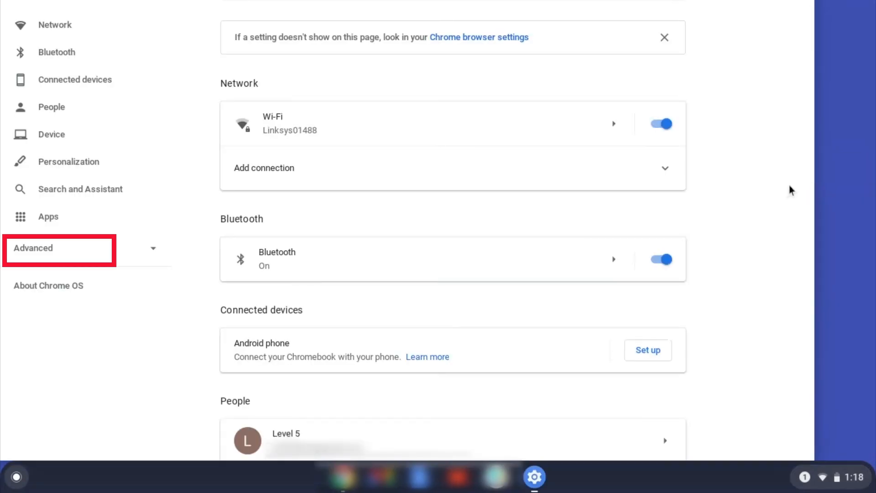
pyautogui.moveTo(82, 264)
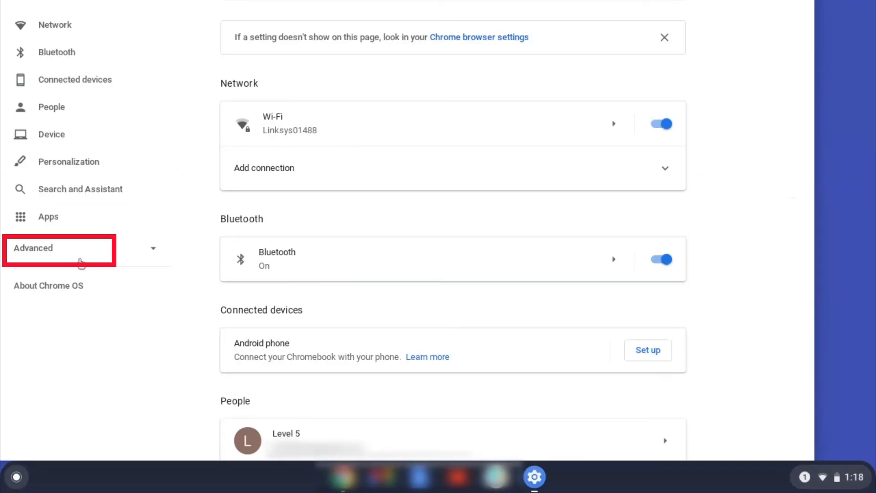
pyautogui.click(33, 248)
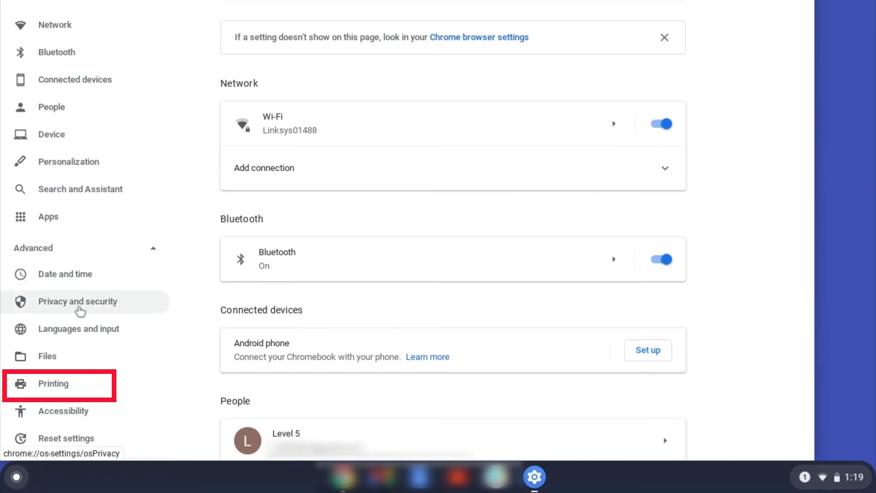
# Step: In Printing settings, save the Brother HL-L3210CW series printer
pyautogui.click(53, 383)
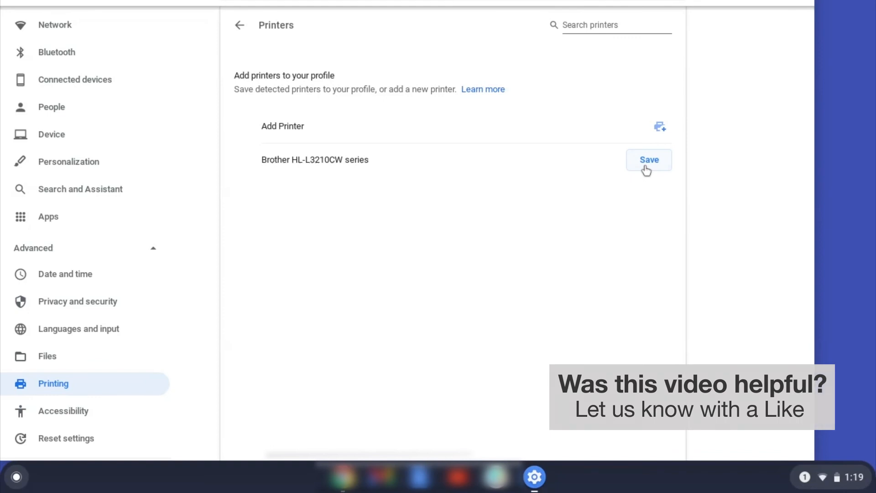
pyautogui.click(650, 160)
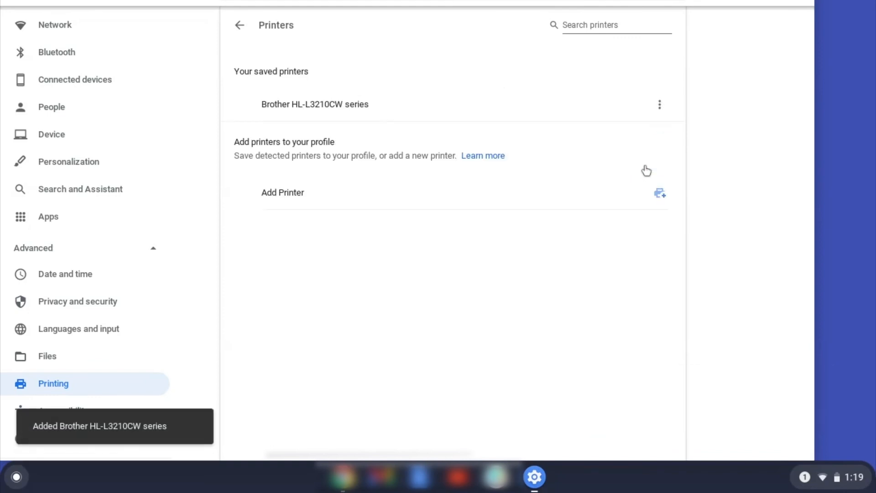